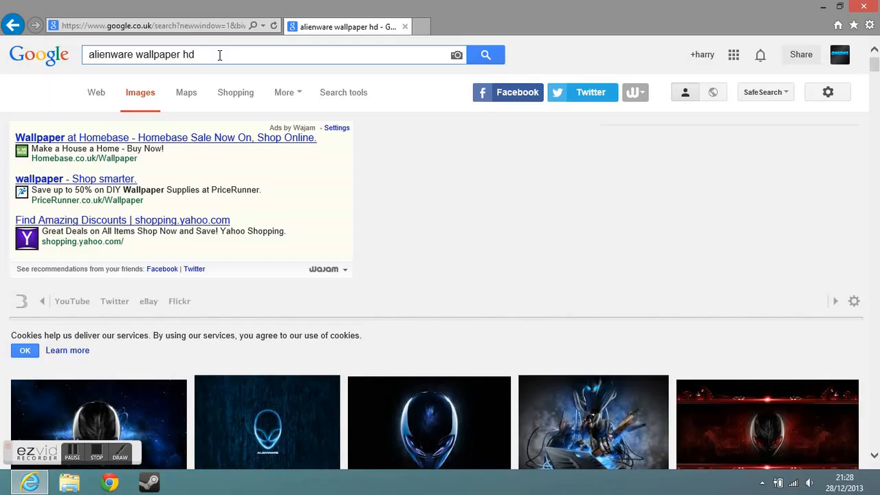
Show Google Images results for 'alienware wallpaper hd' with an Alienware logo wallpaper previewed.
left_click(99, 422)
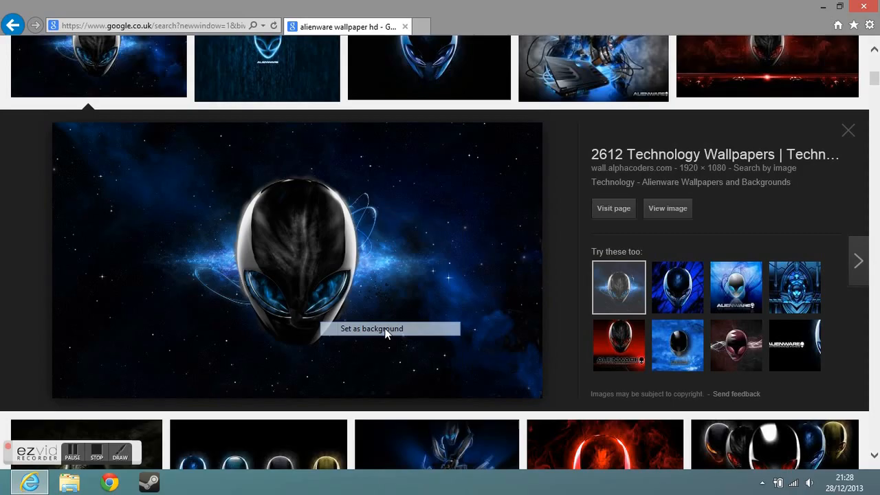
mouse_move(468, 245)
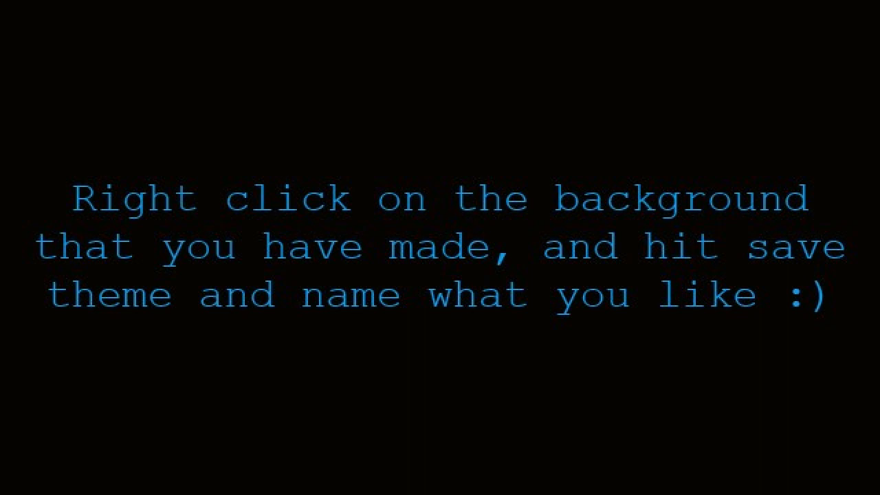
Begin saving the unsaved theme as a custom theme named 'Alien'.
right_click(366, 227)
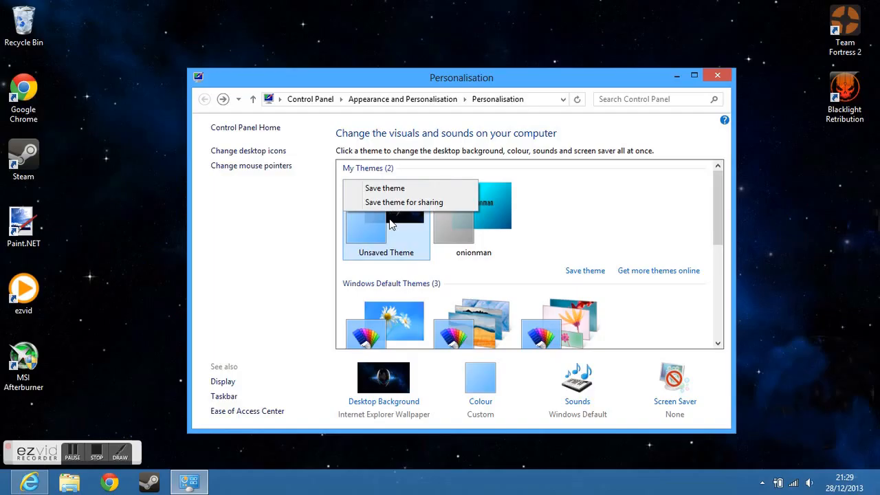
left_click(385, 187)
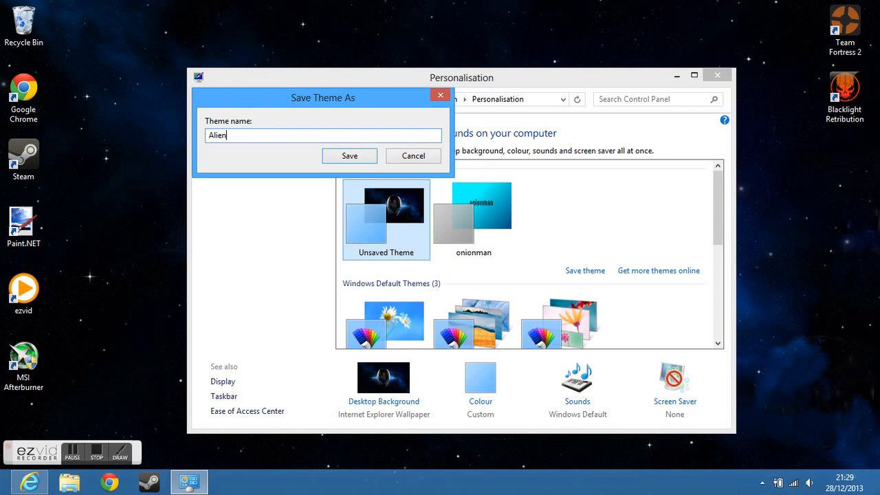